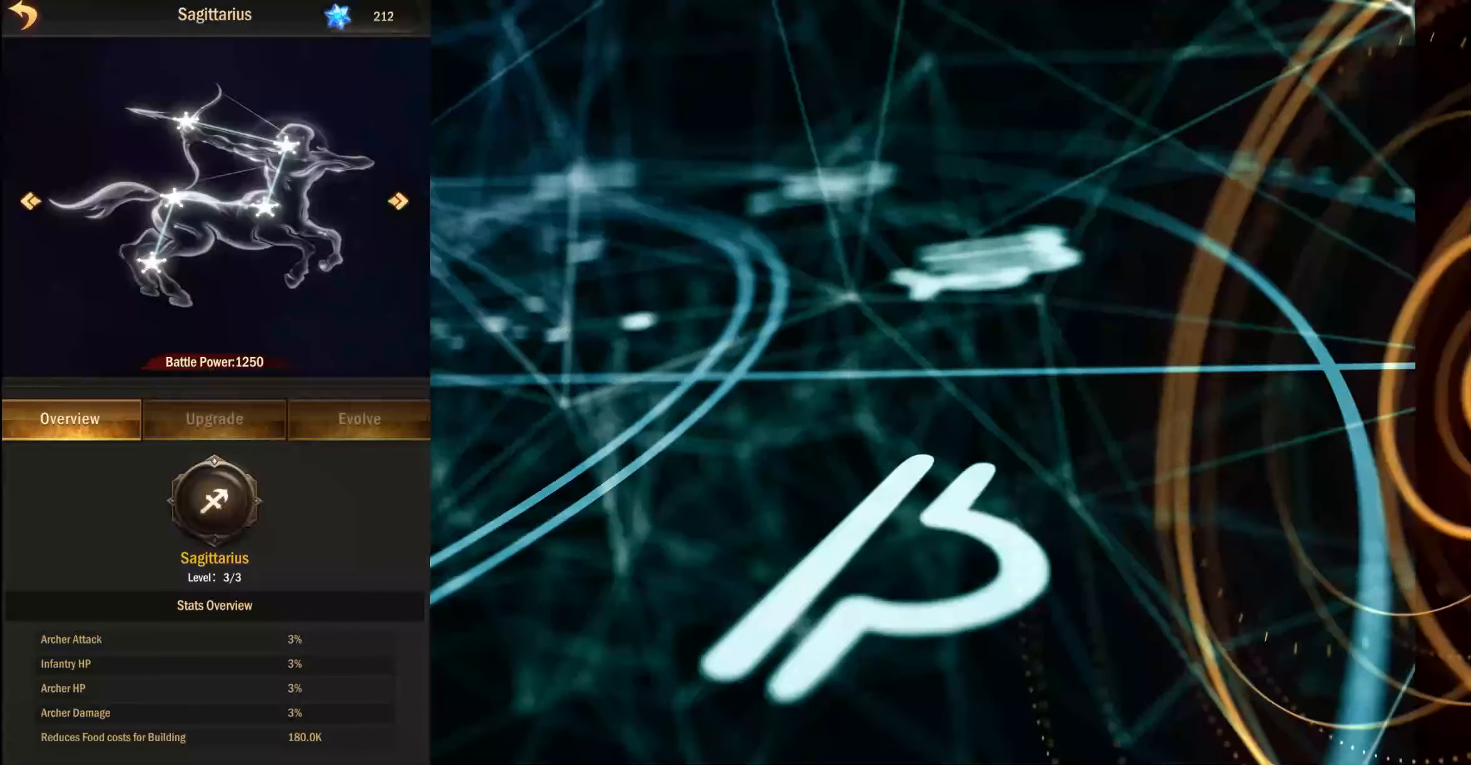
# Return from the Sagittarius constellation details to reach the Artifact Array with total power 22,718
pyautogui.click(398, 202)
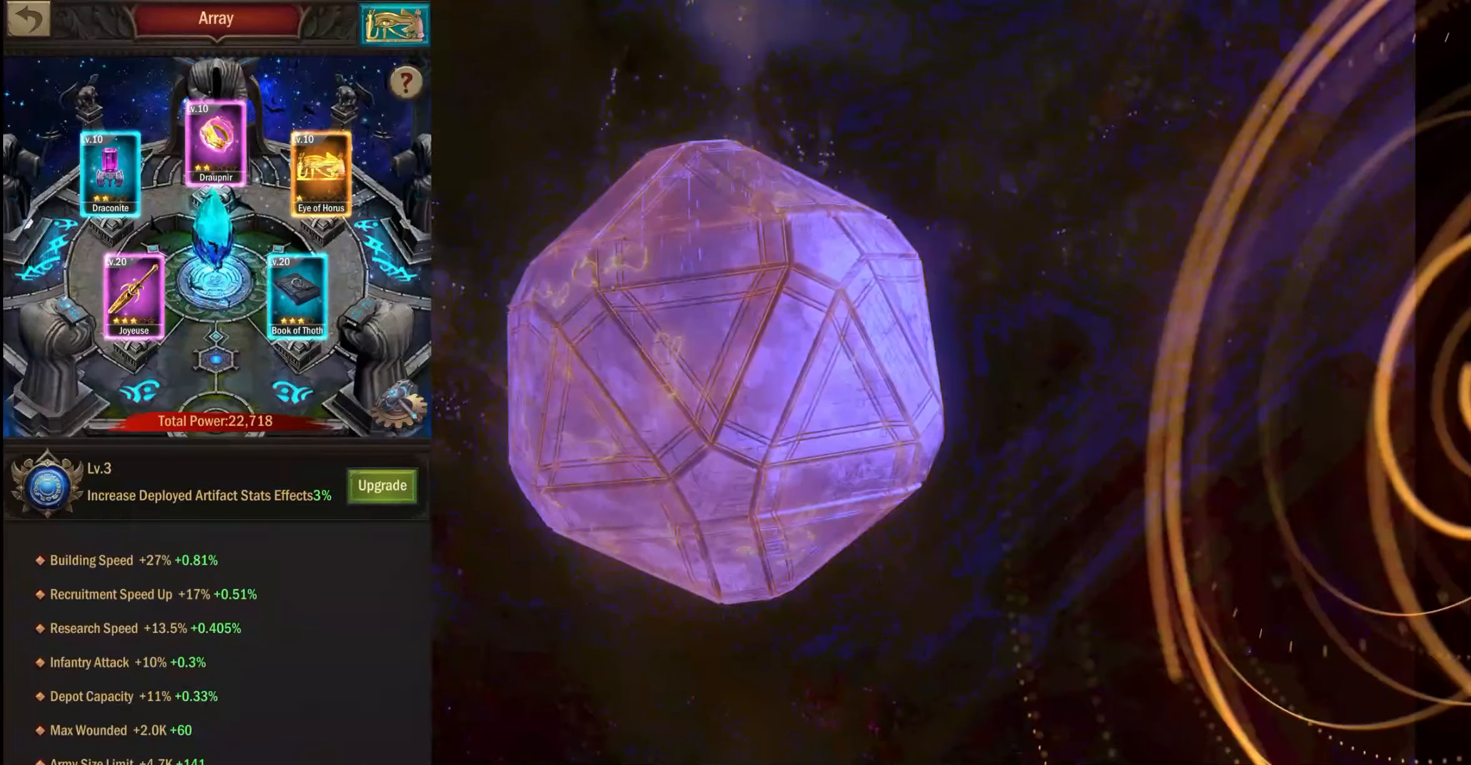
# Leave the Array and bring up Star Quest with the Deep Lode and Star Source Mine tasks
pyautogui.click(214, 140)
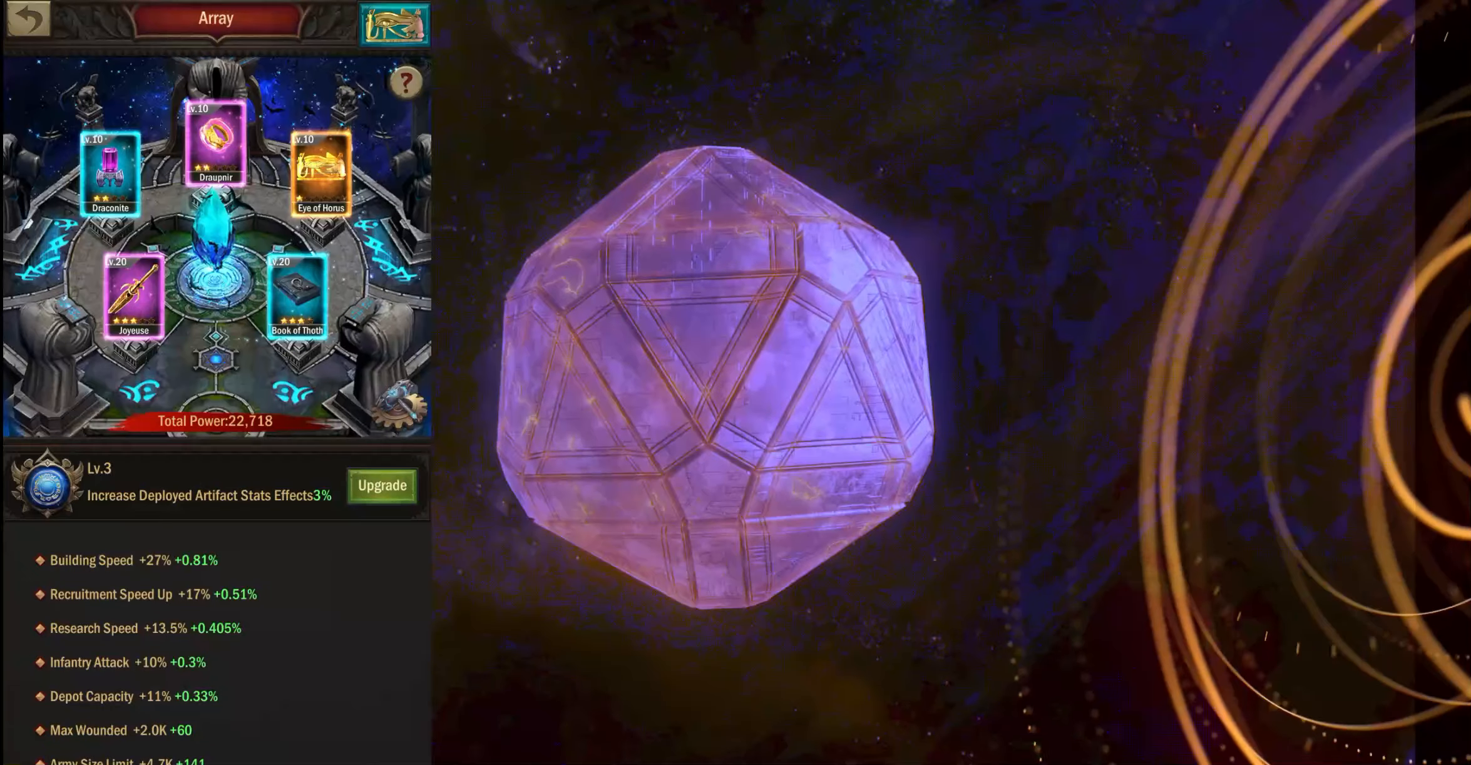
pyautogui.click(321, 169)
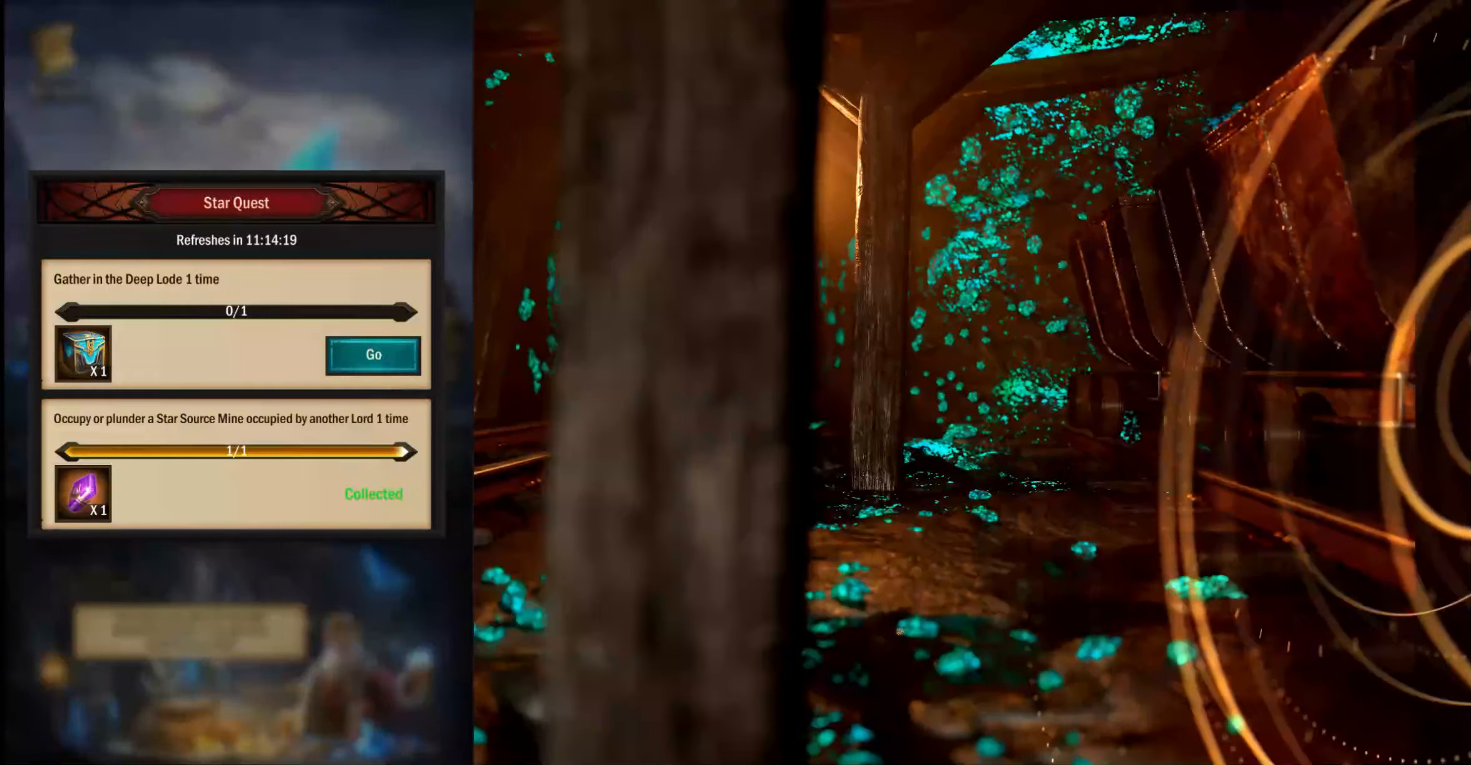
# Check the Alliance Flowers task in Daily Reward, then reach the Colossus screen at level 23
pyautogui.click(372, 354)
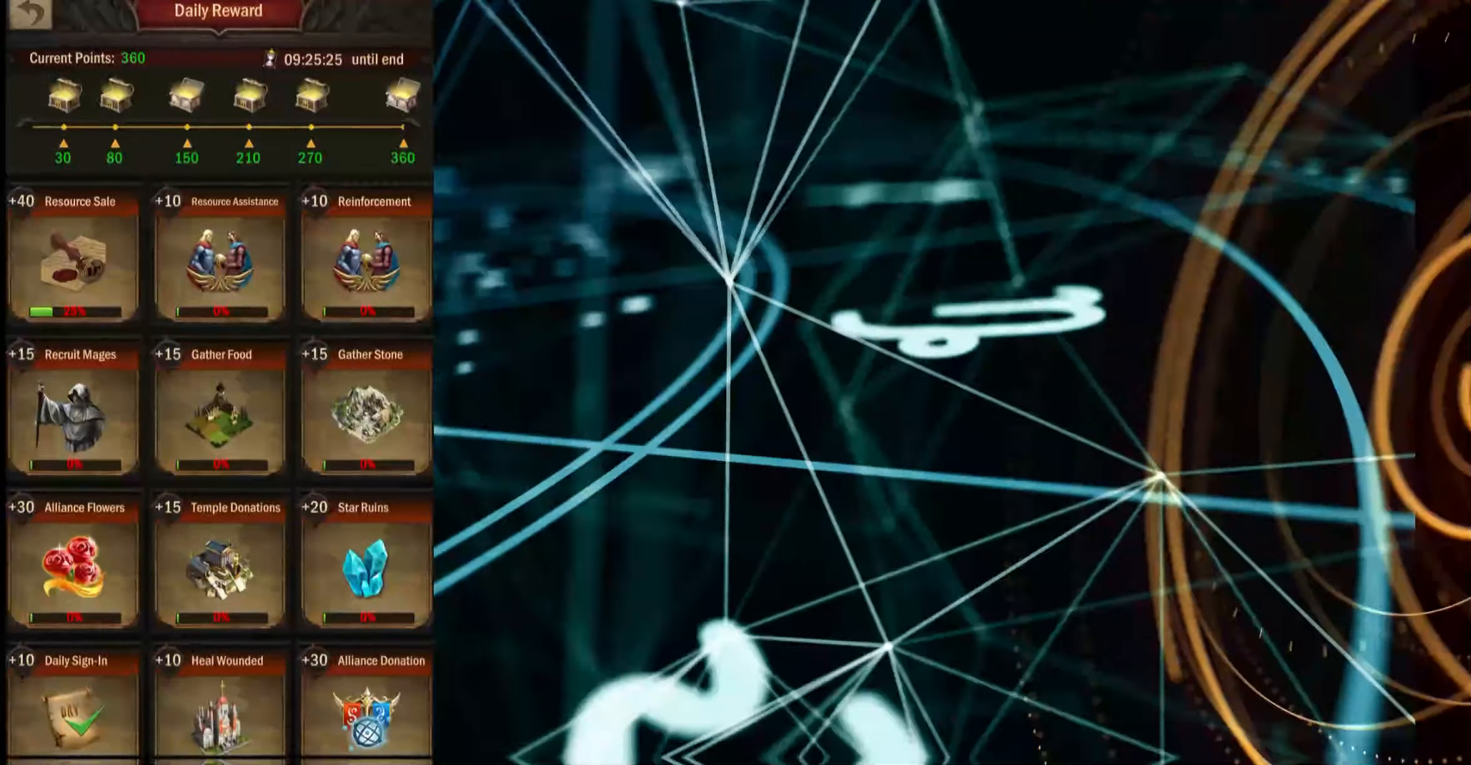
pyautogui.click(73, 558)
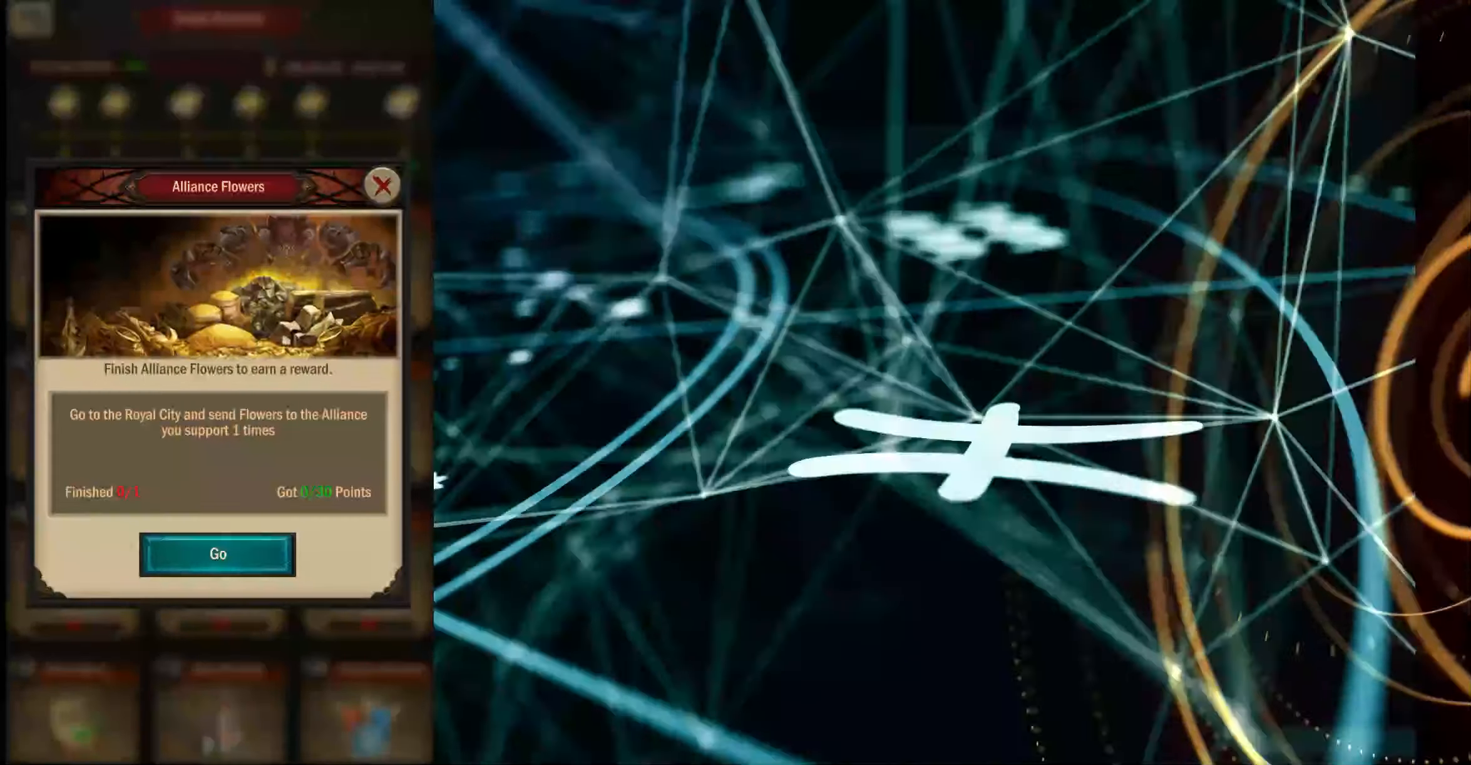
pyautogui.click(383, 185)
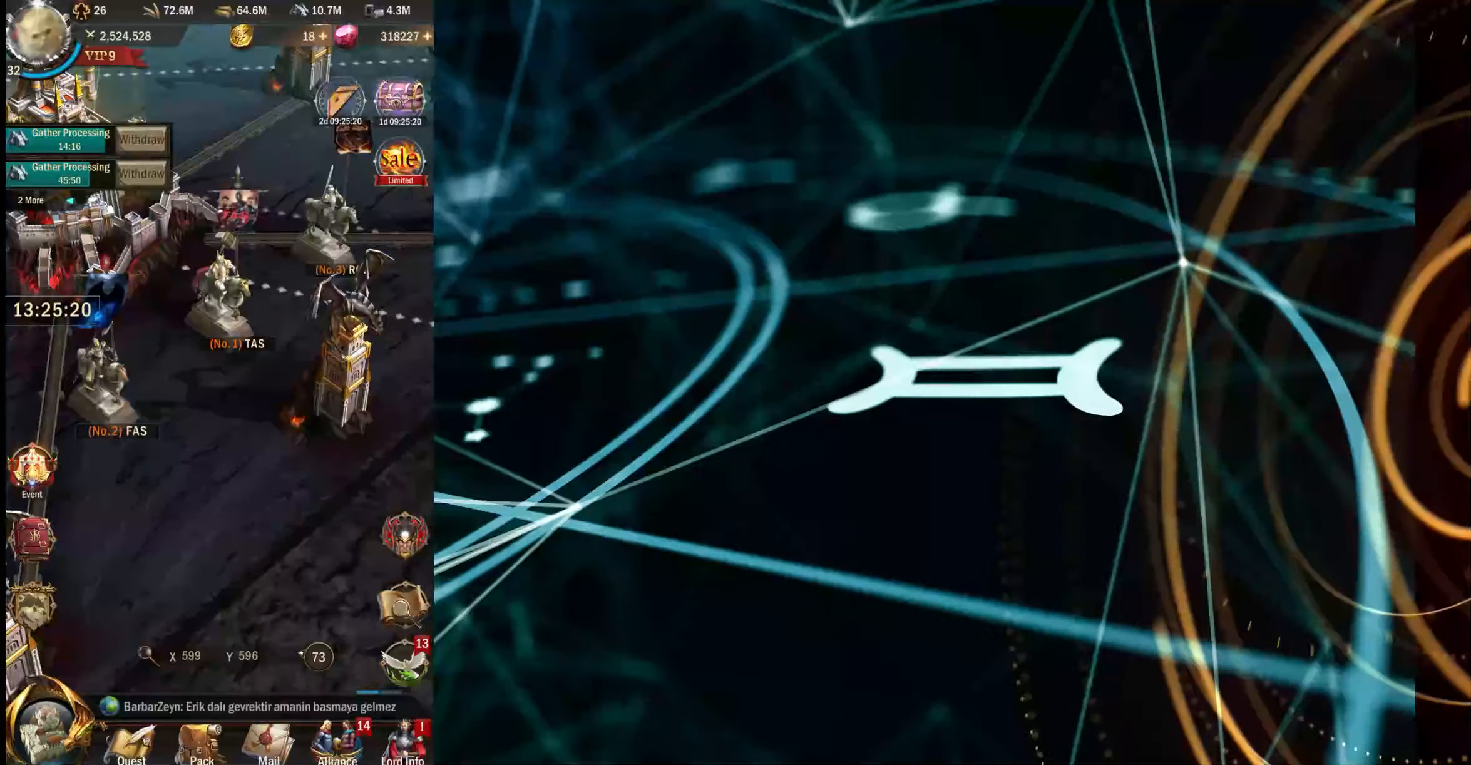
pyautogui.click(217, 301)
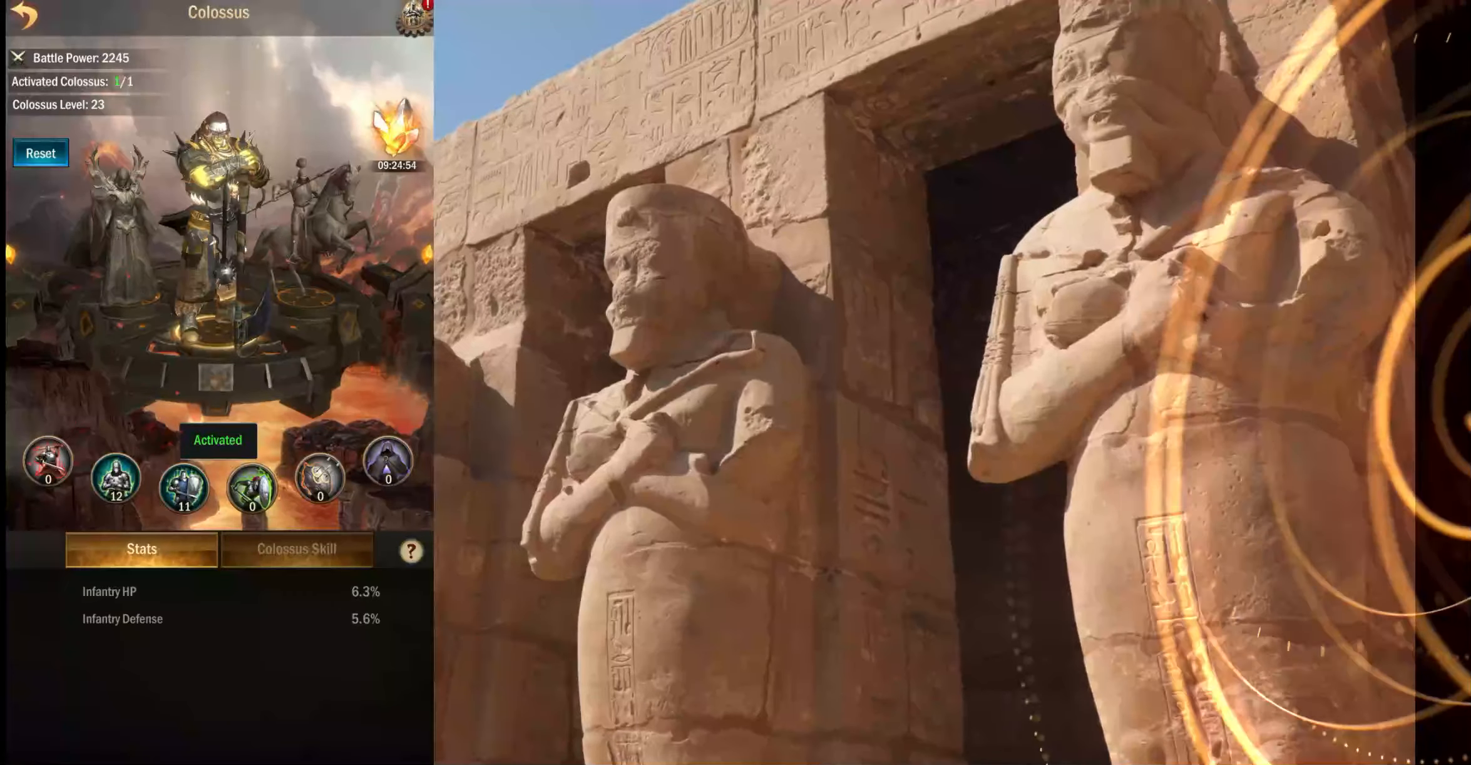
# Reset the Colossus to level 0 and select its archer-attack ability
pyautogui.click(40, 152)
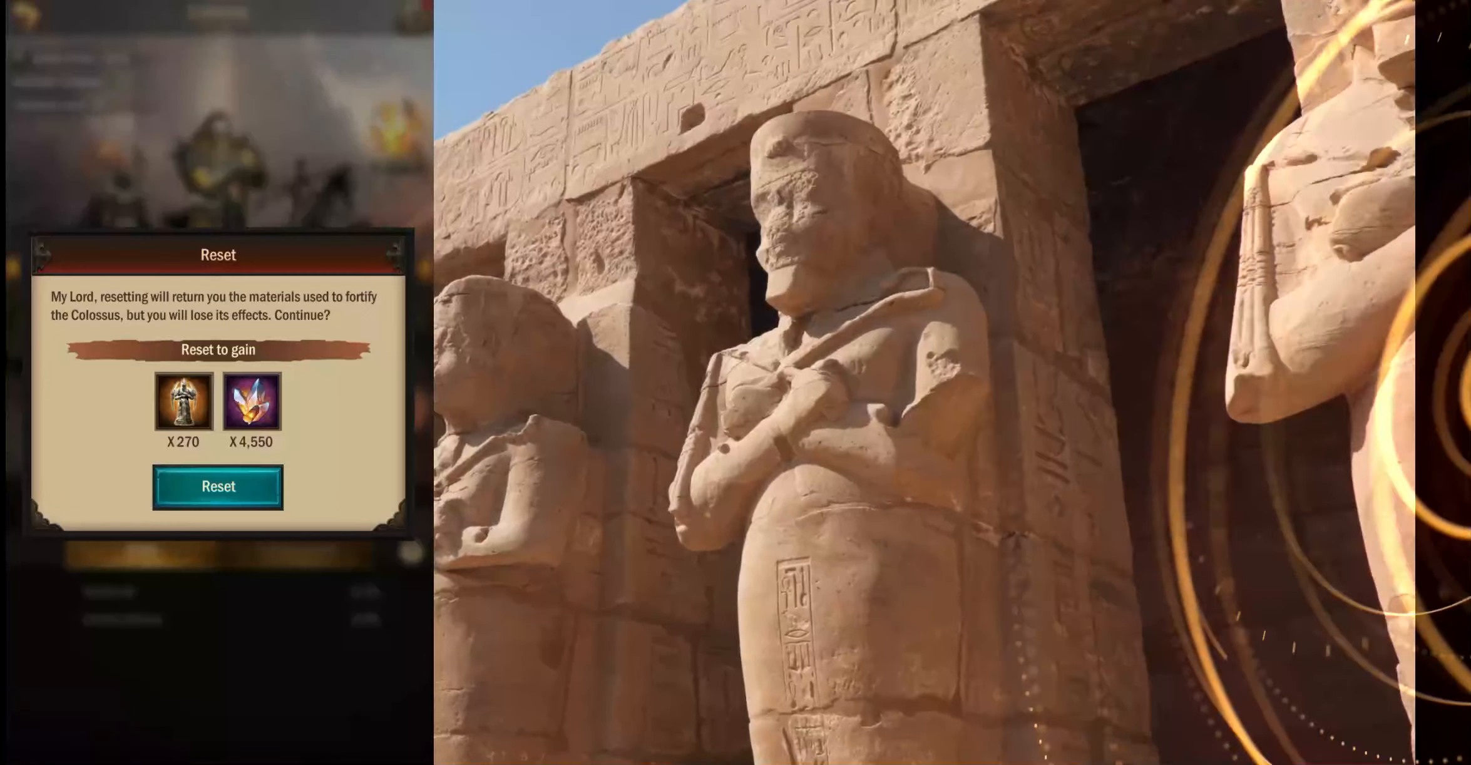
pyautogui.click(218, 486)
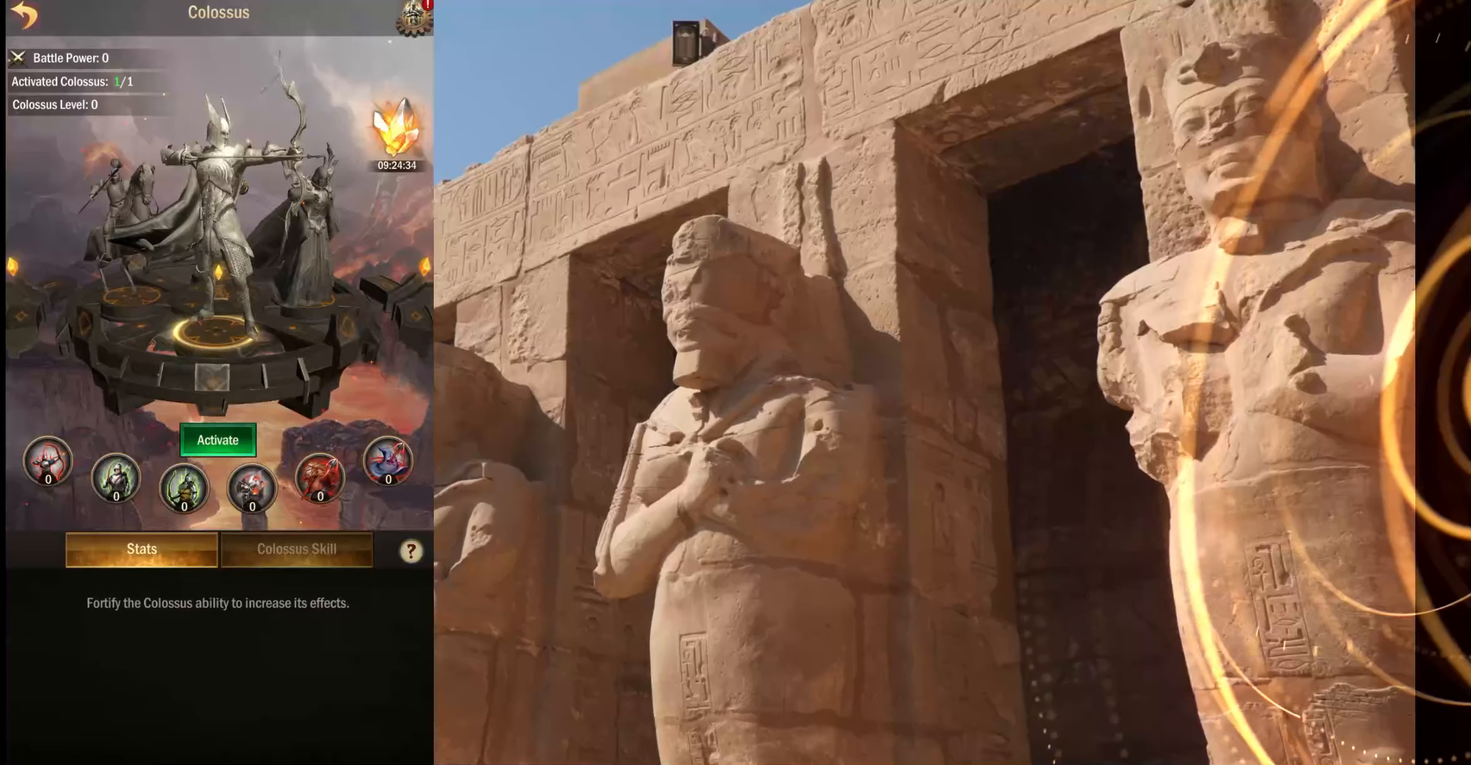
pyautogui.click(218, 440)
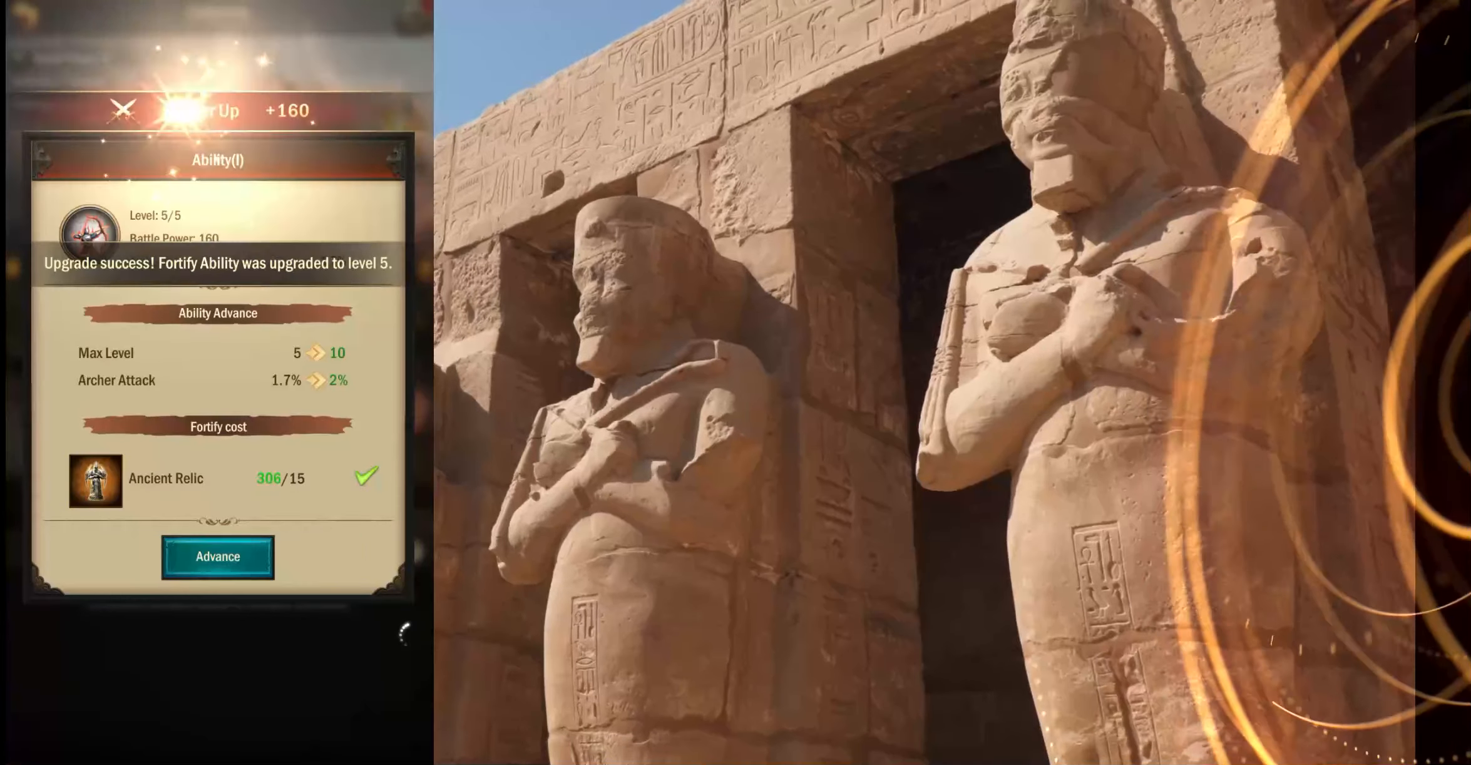
# Advance and fortify the archer-attack ability to level 12, then head to Infinite Wars
pyautogui.click(217, 556)
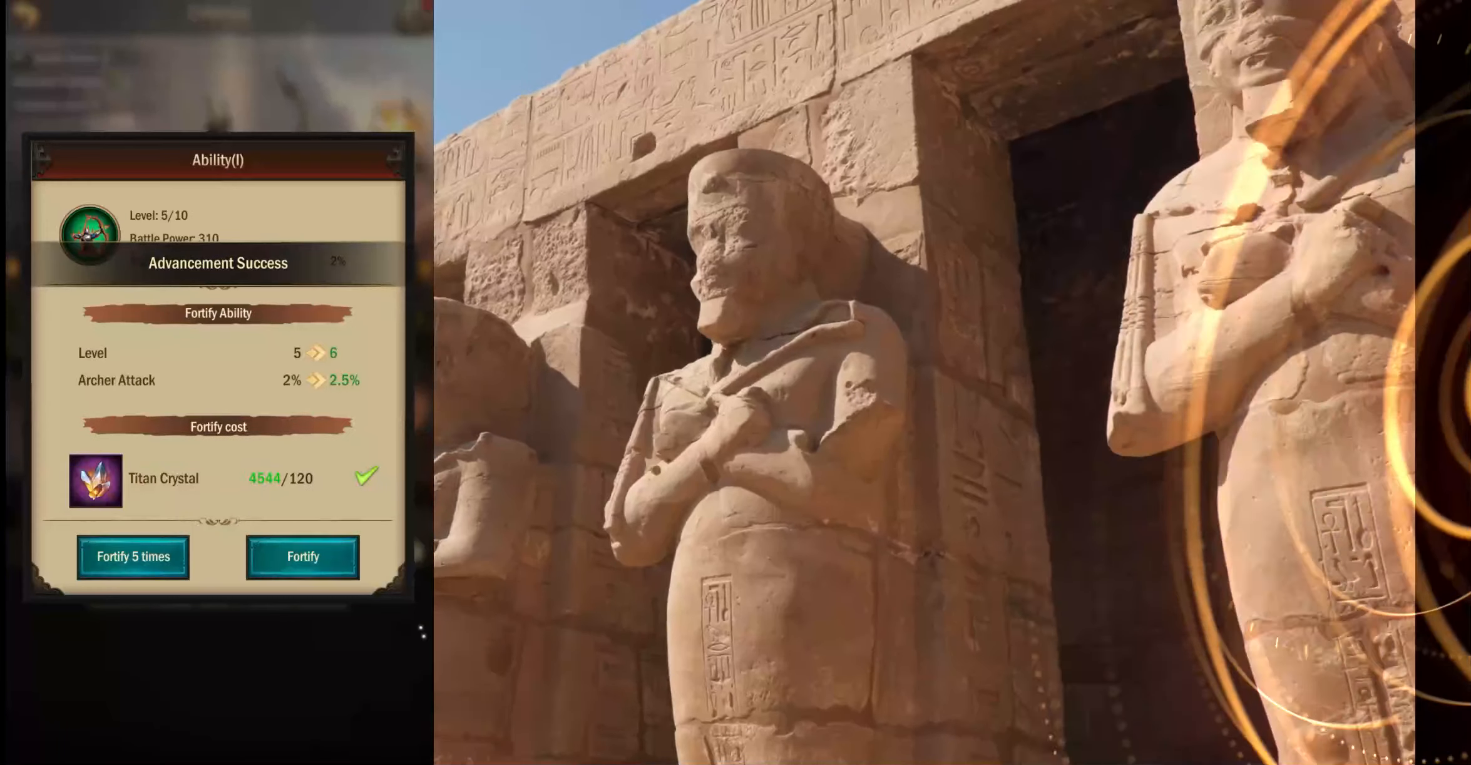
pyautogui.click(133, 556)
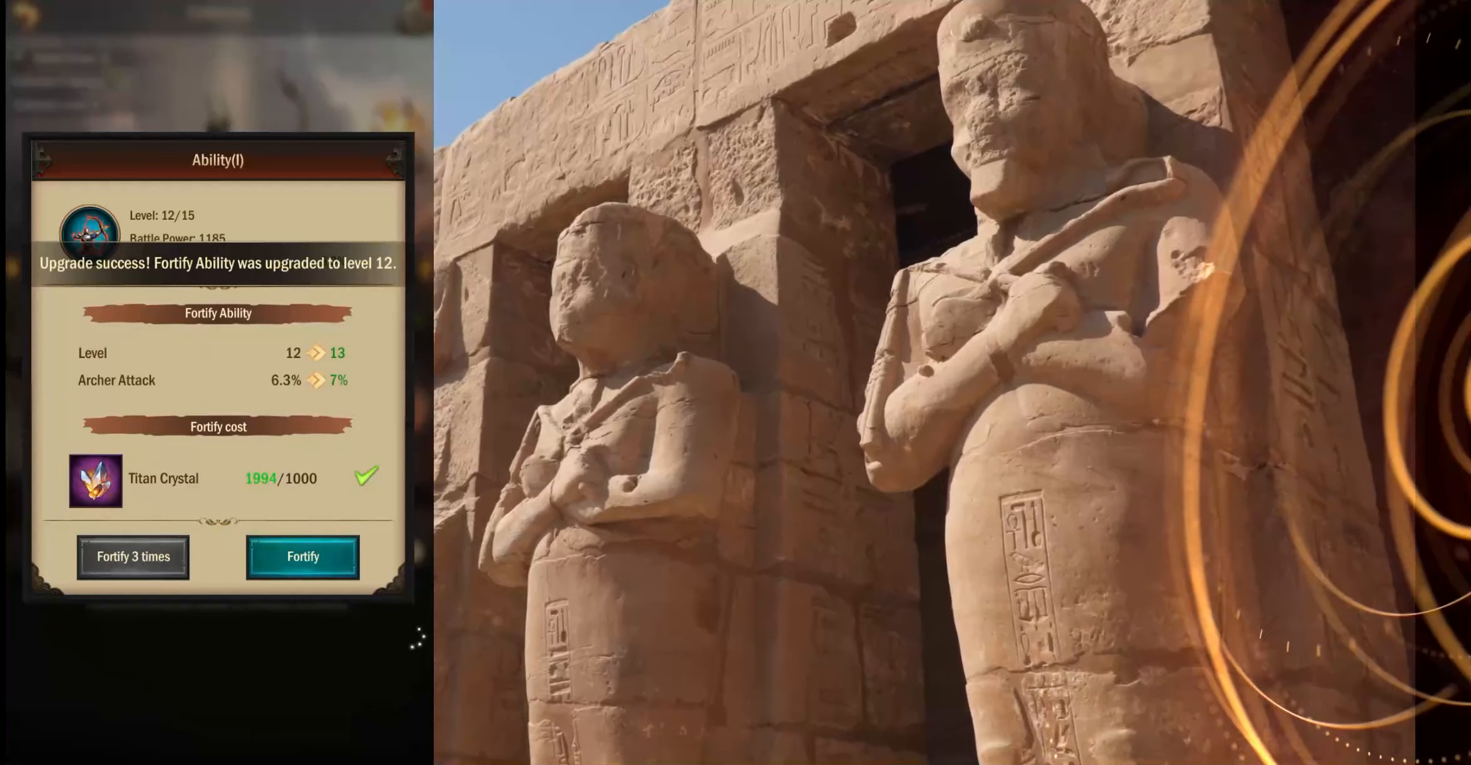
pyautogui.click(302, 557)
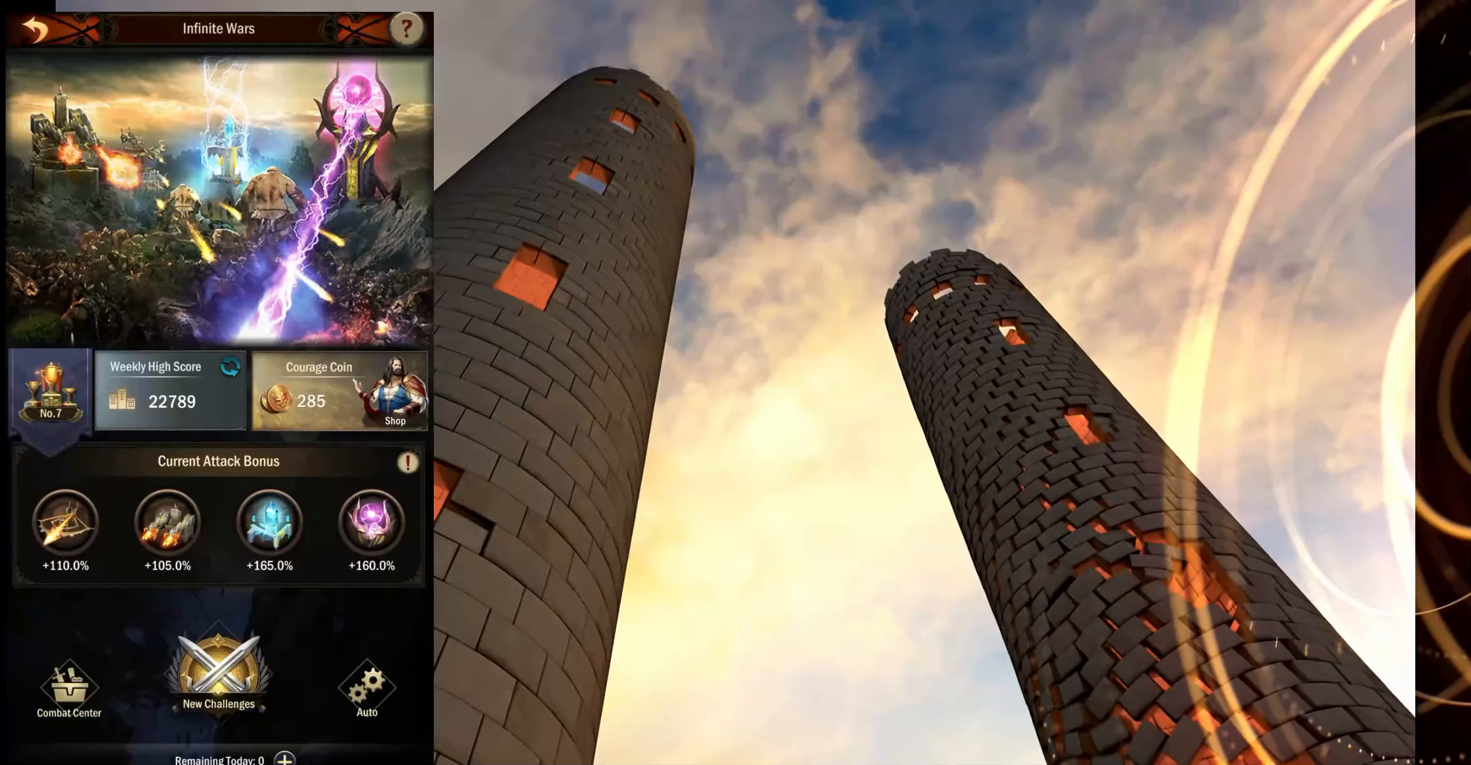
# Enter the Infinite Wars Combat Center and show the Depot of owned boosts
pyautogui.click(69, 681)
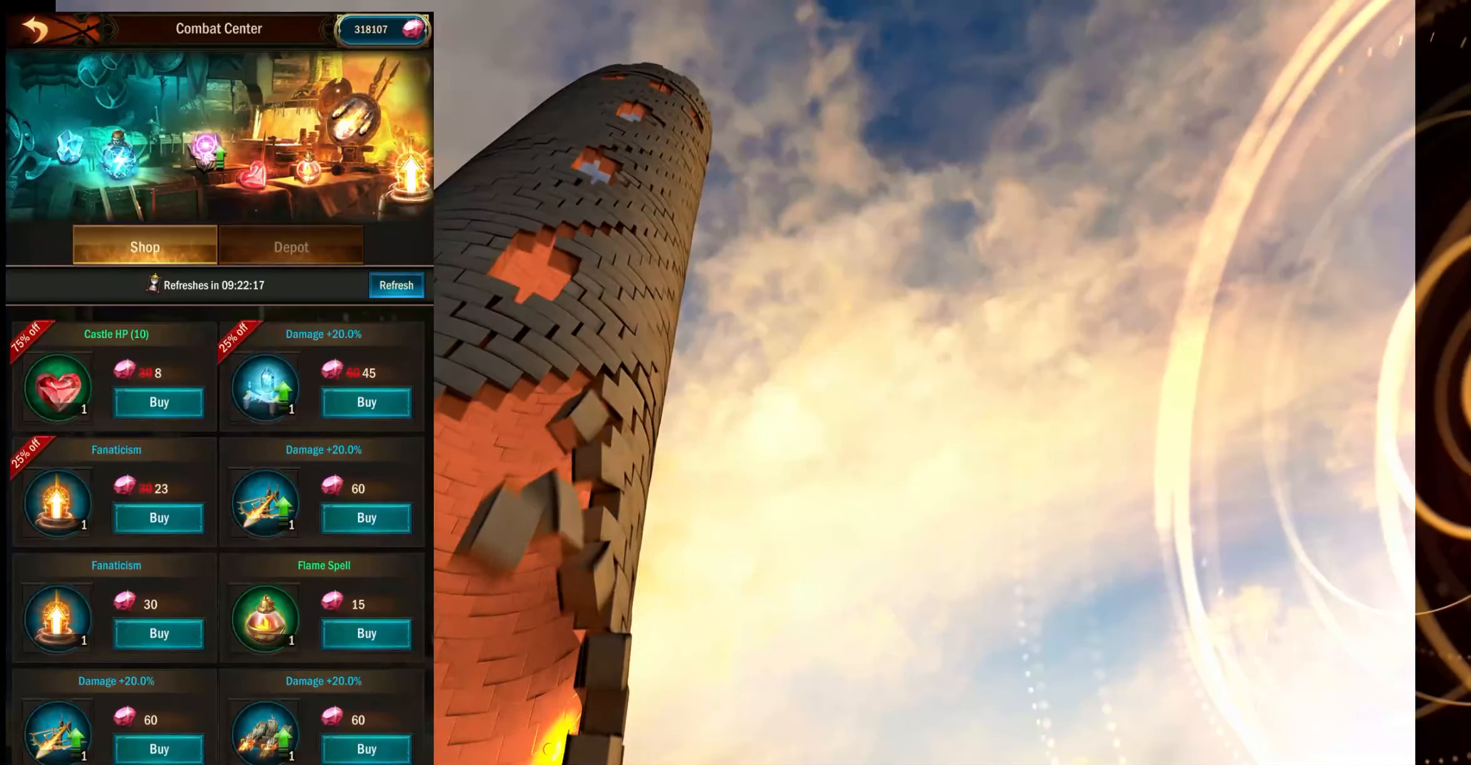
pyautogui.click(290, 247)
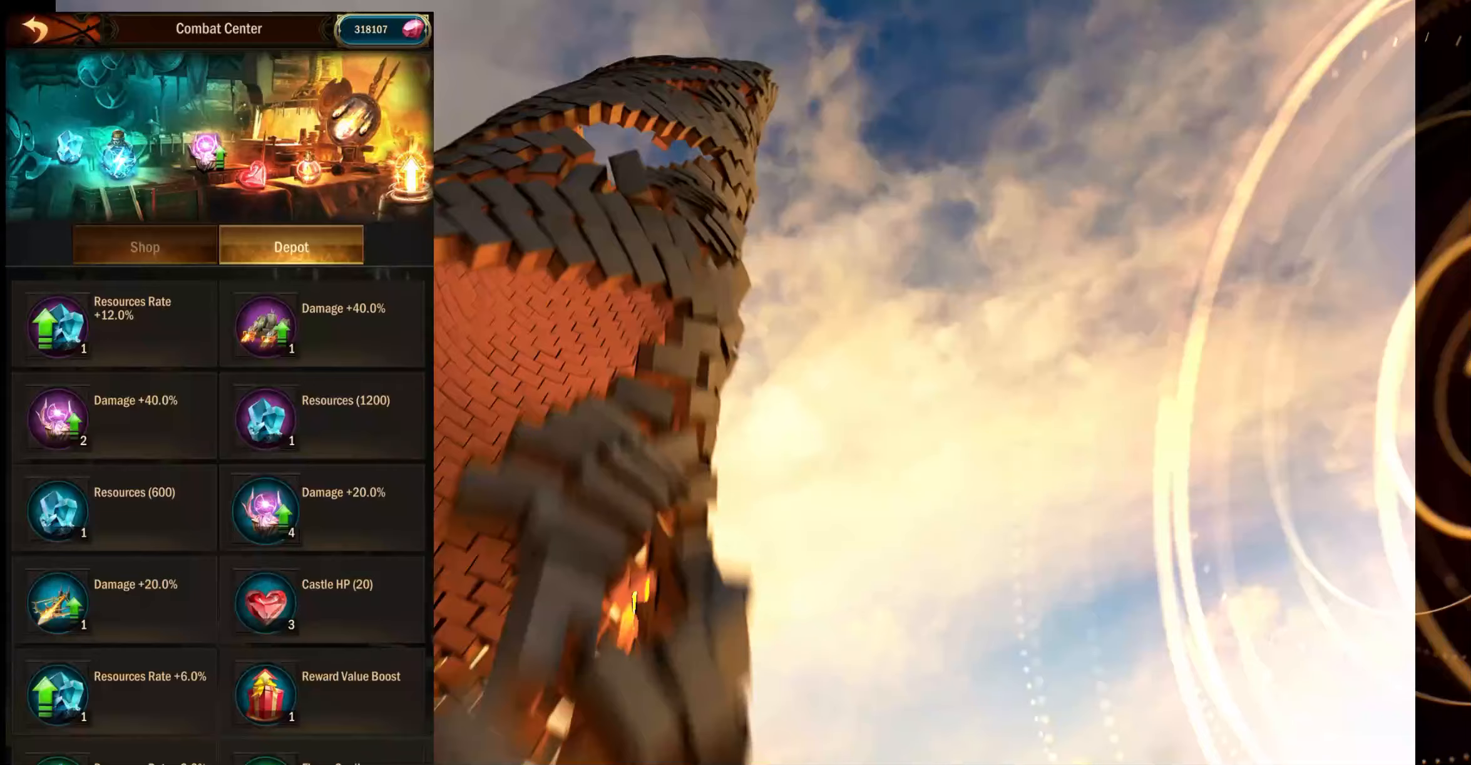